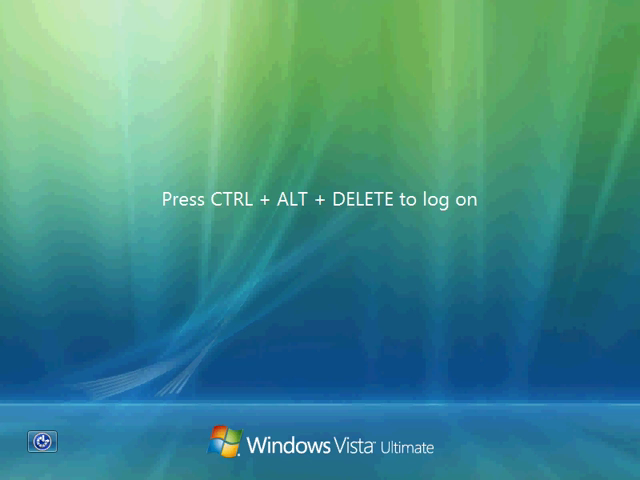
Step: Log on to Windows Vista with the administrator password and reach the desktop
key(ctrl+alt+delete)
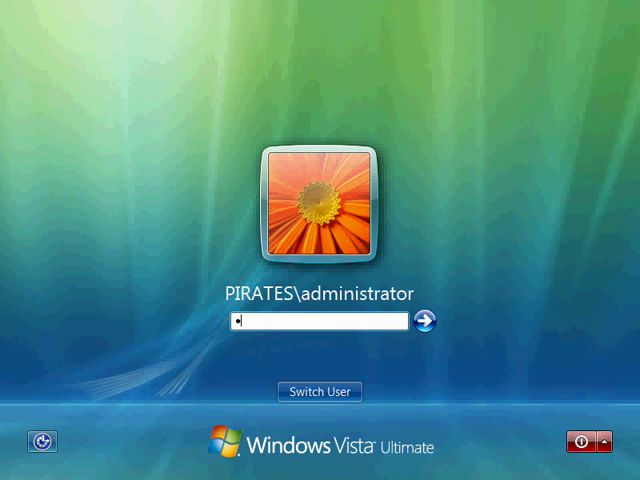
text(password)
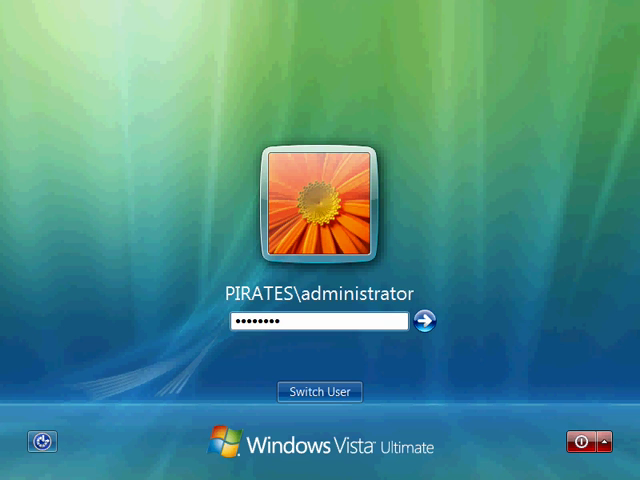
click(428, 320)
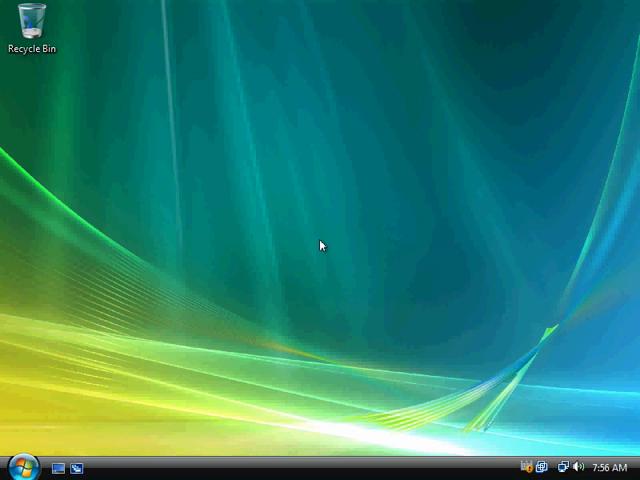
mouse_move(336, 226)
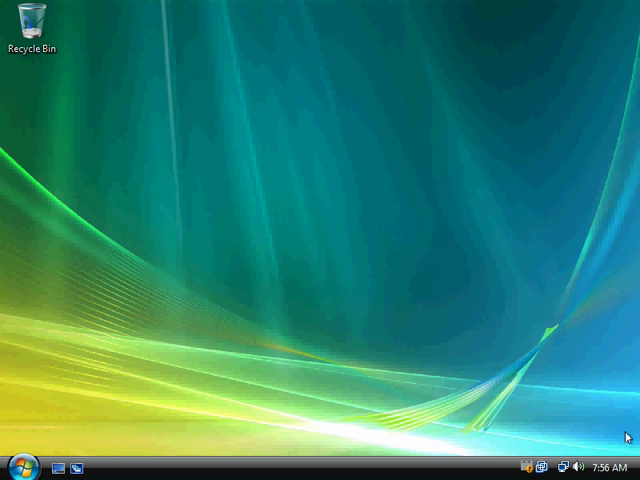
mouse_move(510, 350)
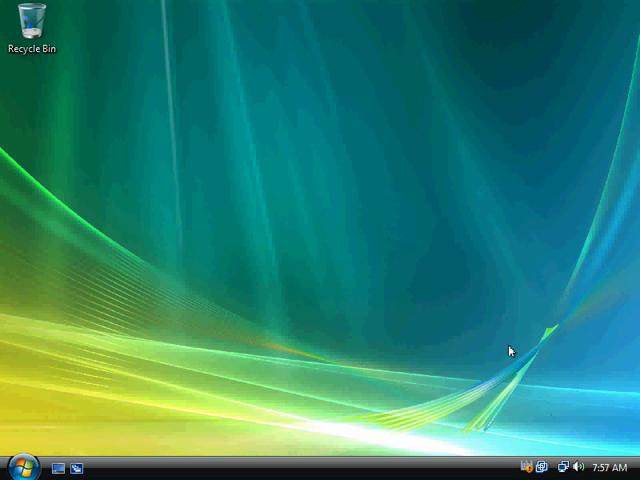
mouse_move(358, 224)
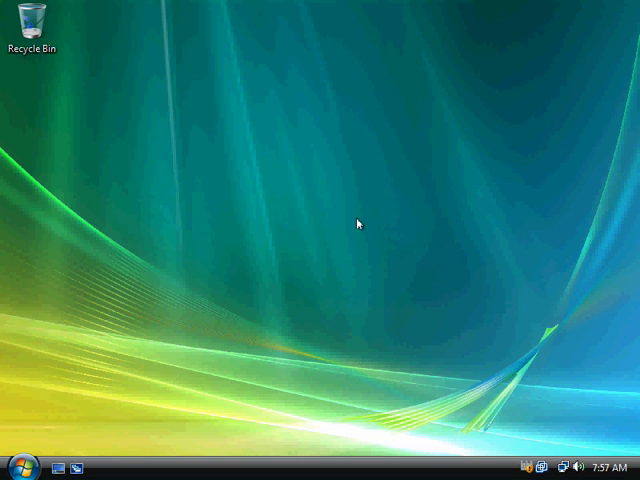
mouse_move(56, 388)
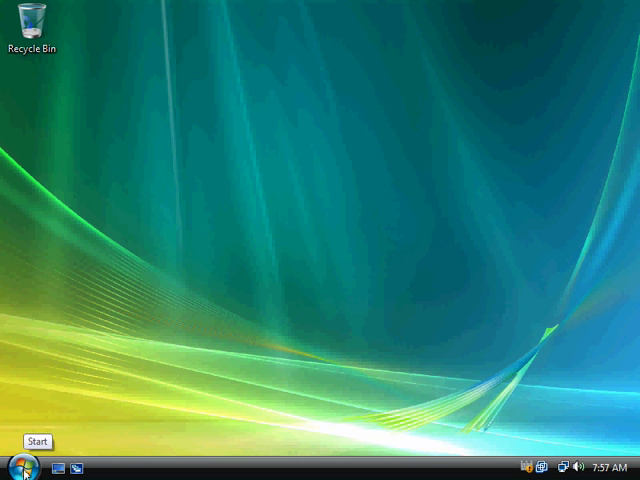
mouse_move(228, 210)
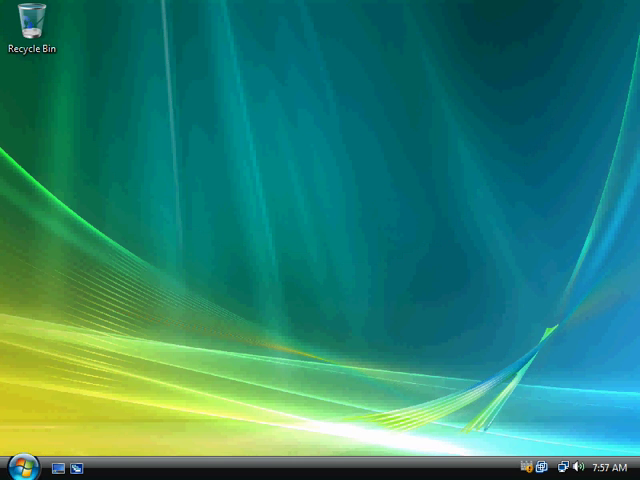
click(14, 466)
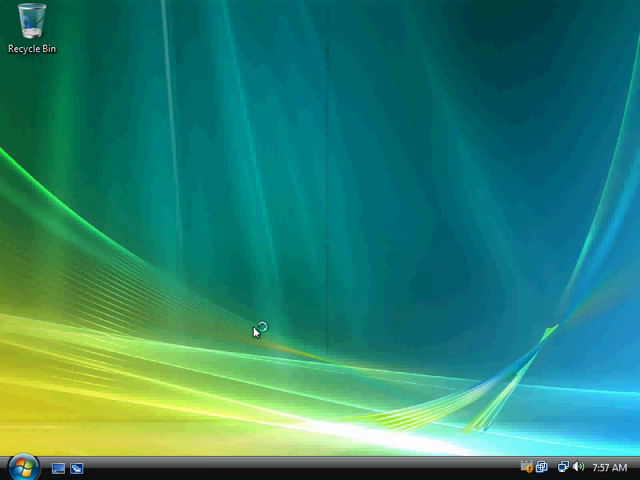
Step: From Connect To, start the 'Set up a connection or network' wizard for a workplace connection
click(540, 468)
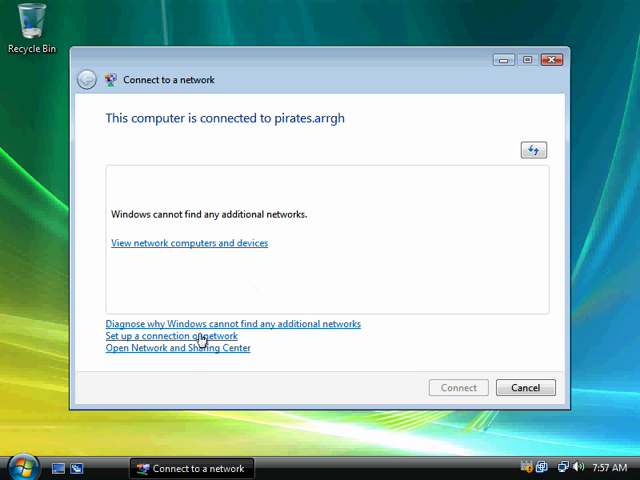
click(170, 336)
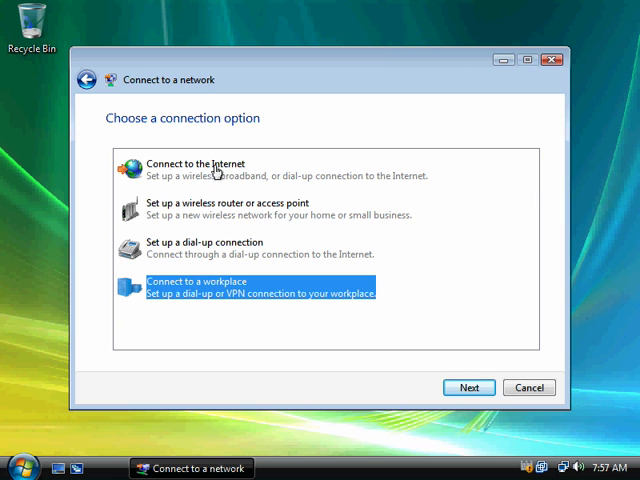
mouse_move(212, 286)
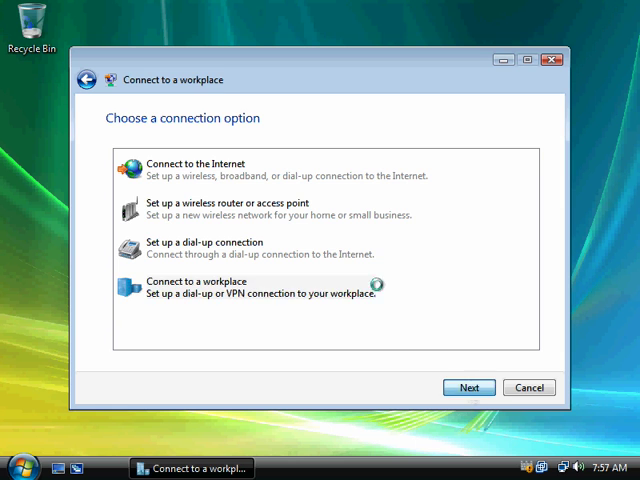
Step: Continue the workplace wizard to the VPN-over-Internet connection method choices
click(468, 388)
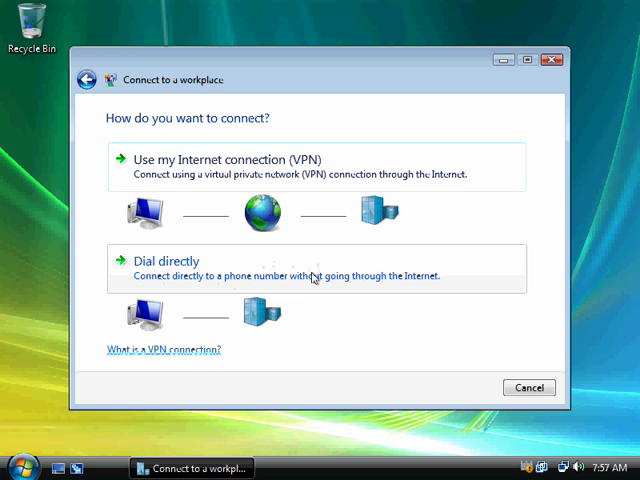
mouse_move(160, 170)
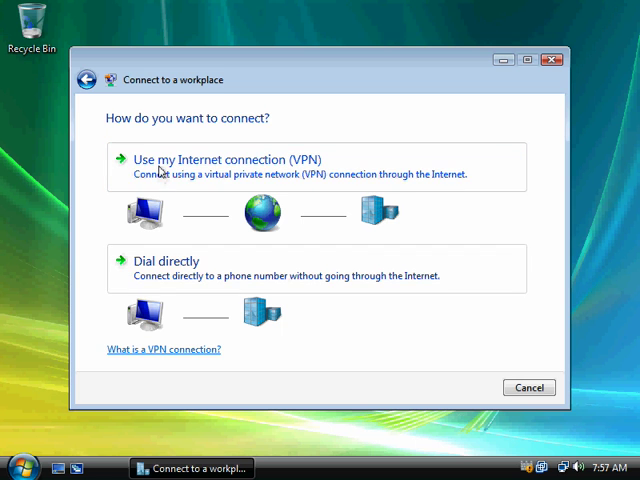
mouse_move(204, 164)
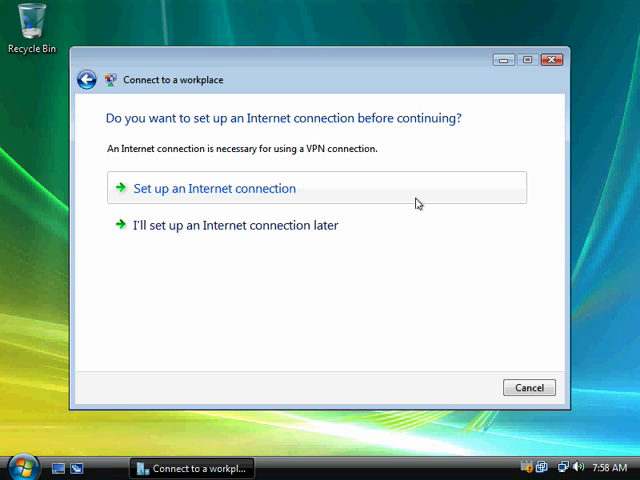
mouse_move(300, 224)
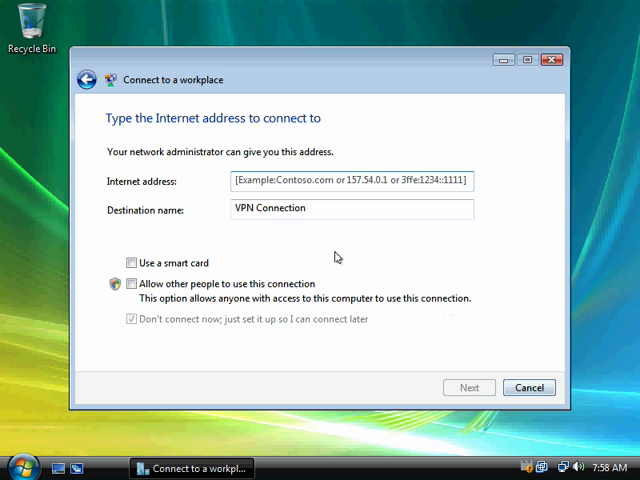
Step: Enter the VPN server address 192.168.100.100, with default destination name 'VPN Connection'
click(350, 180)
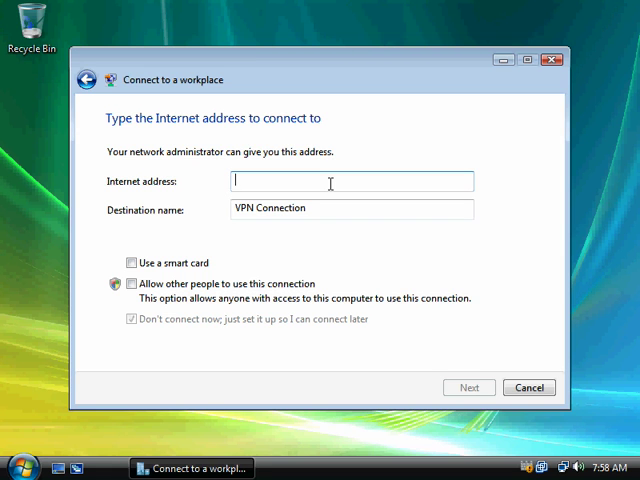
text(1)
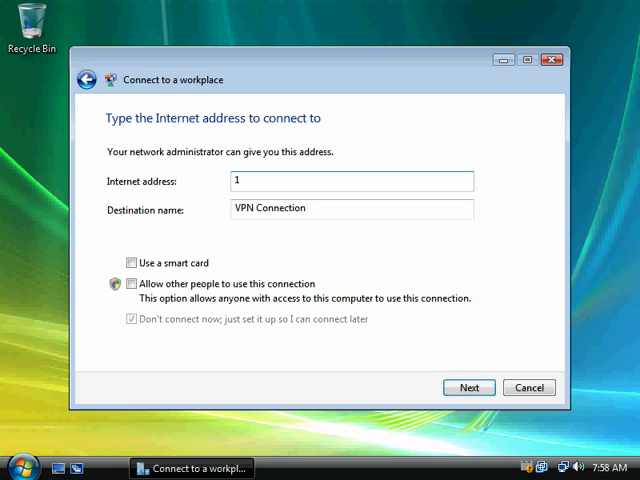
text(92.)
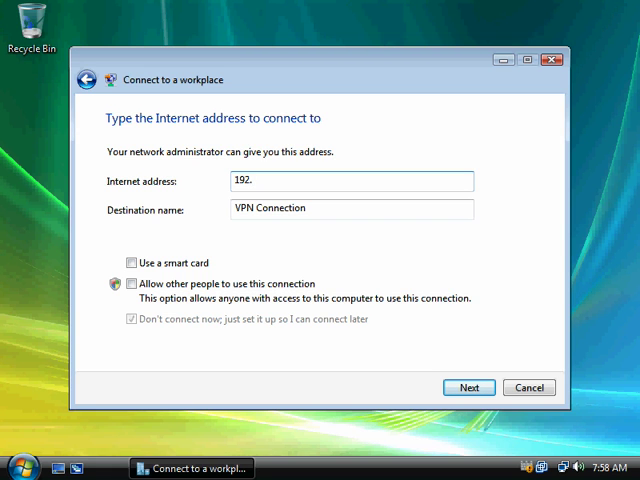
text(168)
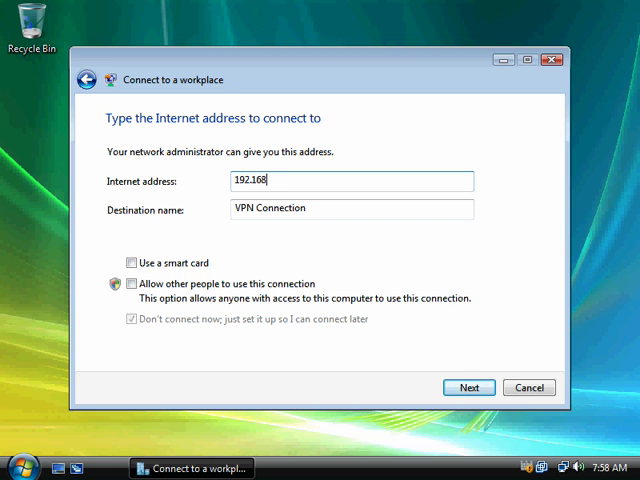
text(.100.100)
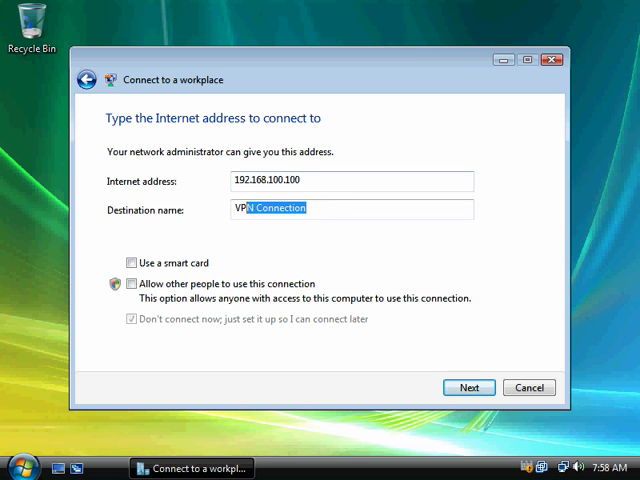
key(Delete)
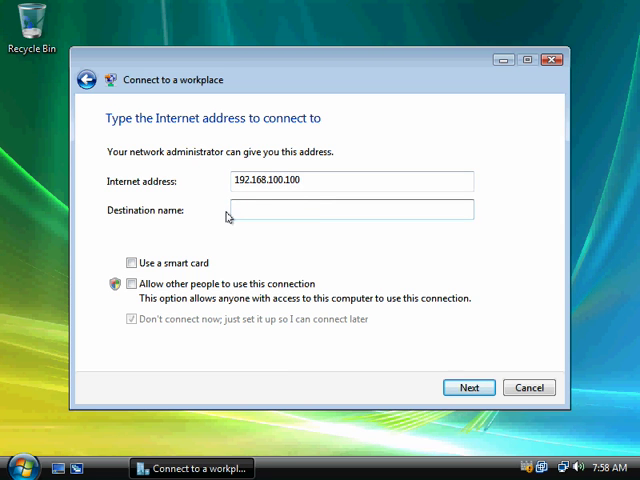
text(VPN Connection)
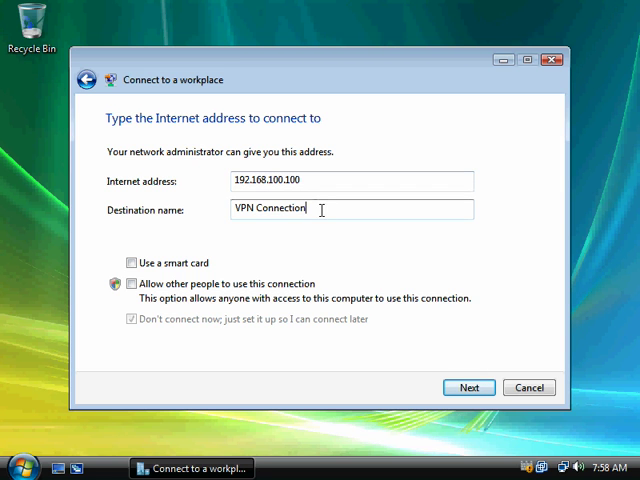
Step: Replace the destination name with 'PIRATES Arrgh!'
click(350, 180)
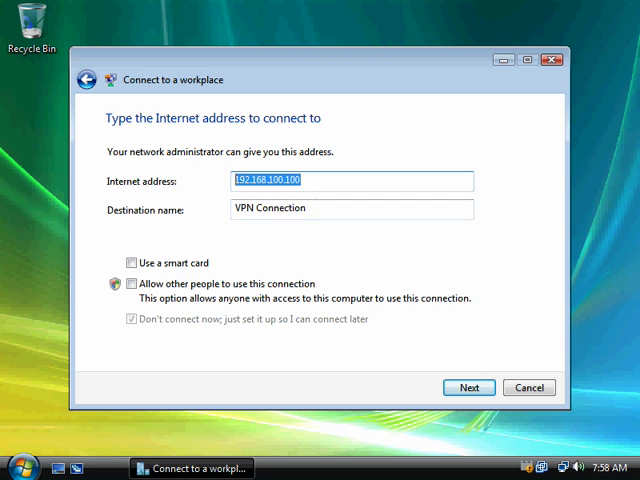
click(350, 208)
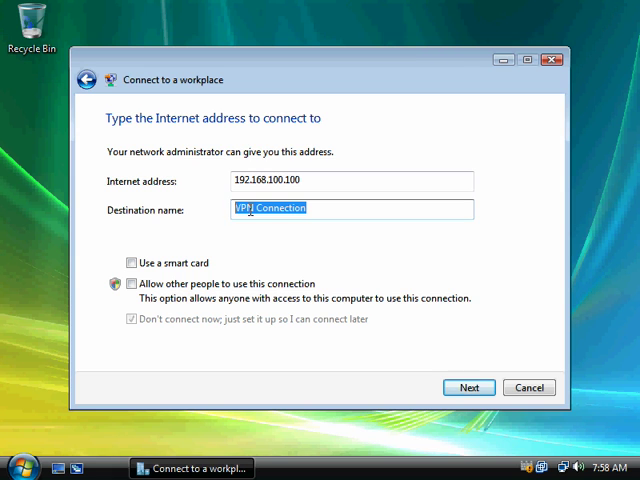
text(PIRATES)
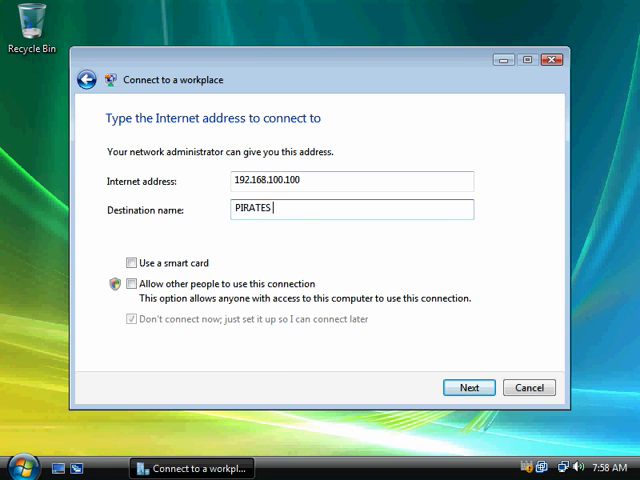
text(Arrgh)
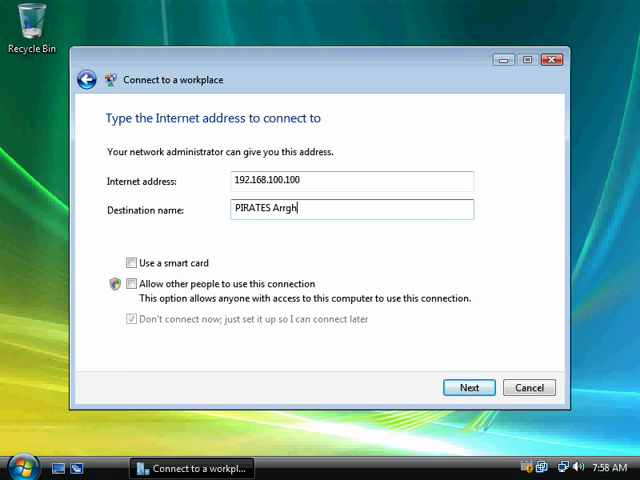
text(!)
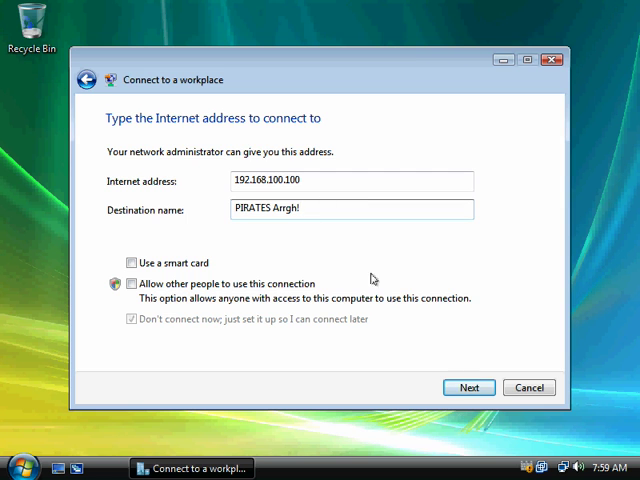
Step: Enter the user name PIRATES\administrator and its password for the connection
click(468, 388)
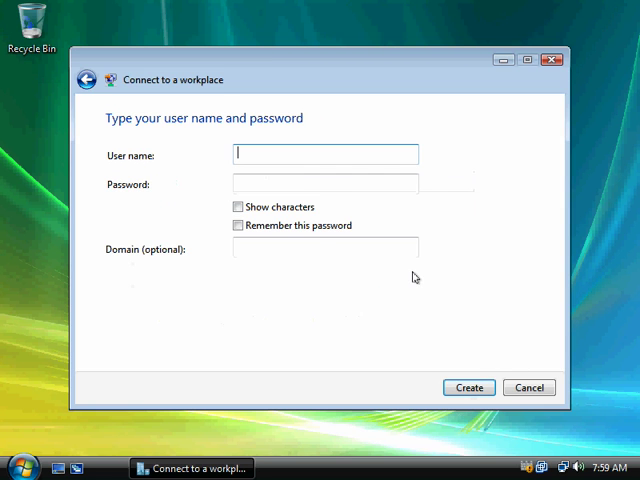
text(a)
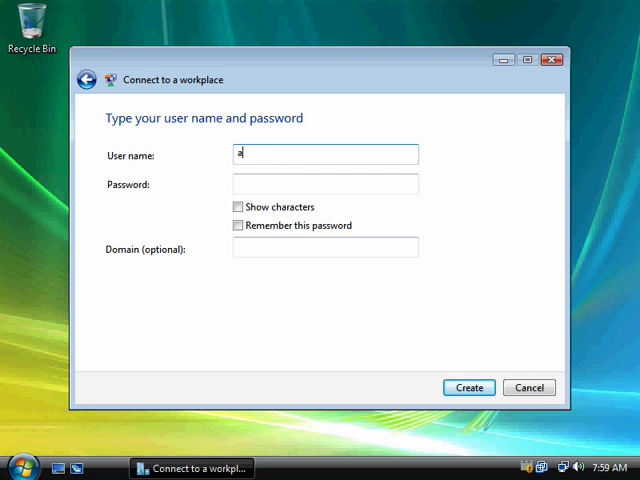
text(dministrator)
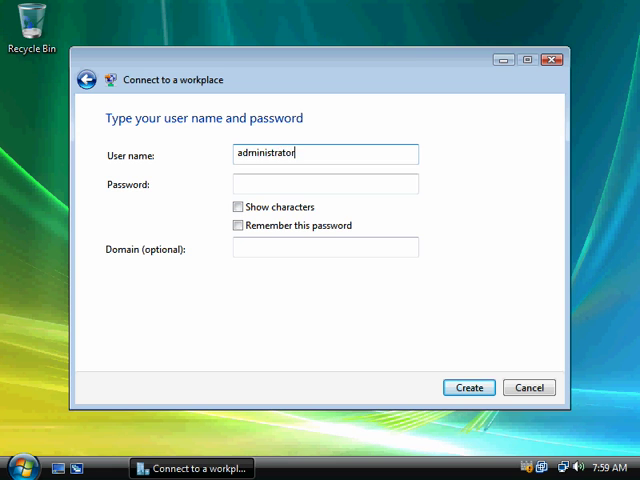
click(324, 184)
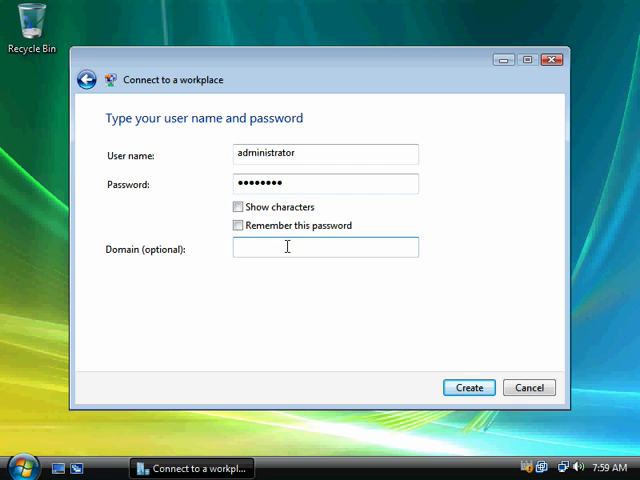
text(PIRATES)
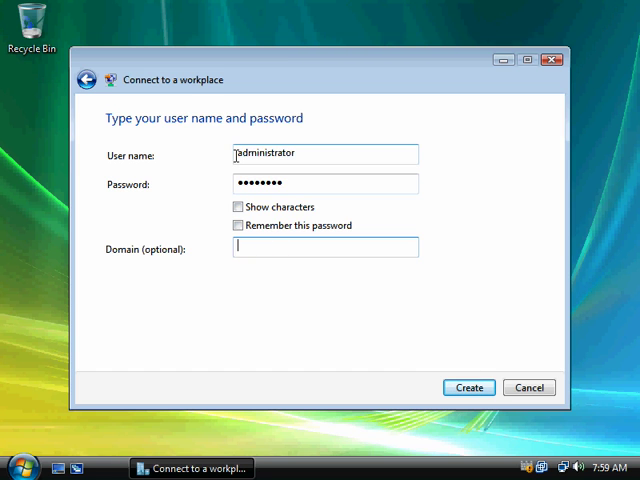
text(PIRA)
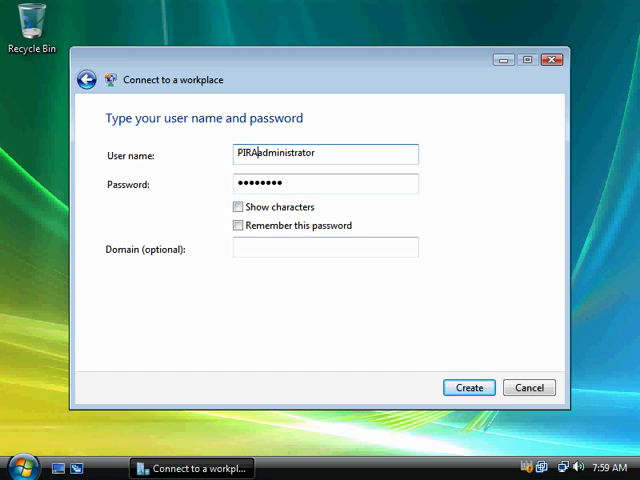
text(TES\)
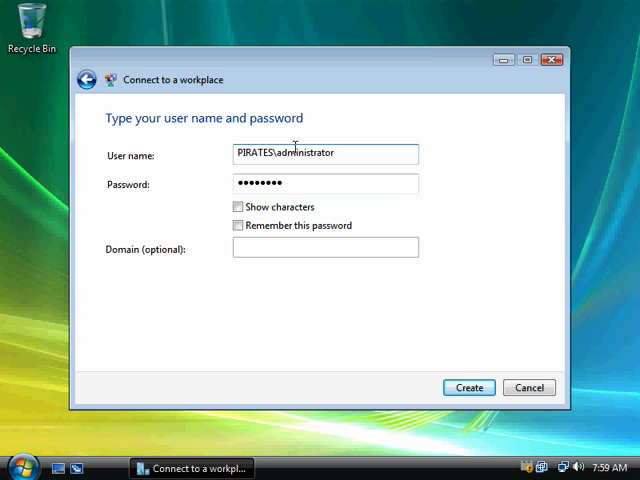
mouse_move(332, 222)
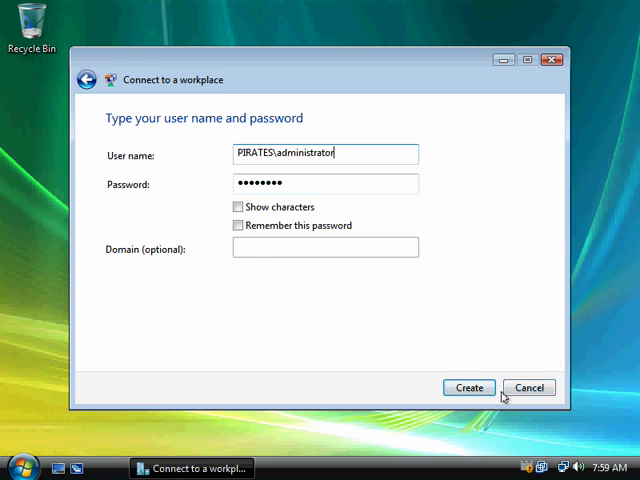
Step: Create the workplace VPN connection and close the finished wizard
click(468, 388)
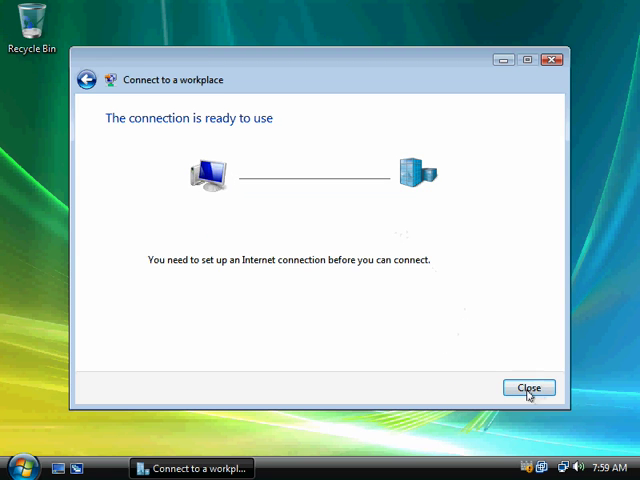
click(528, 388)
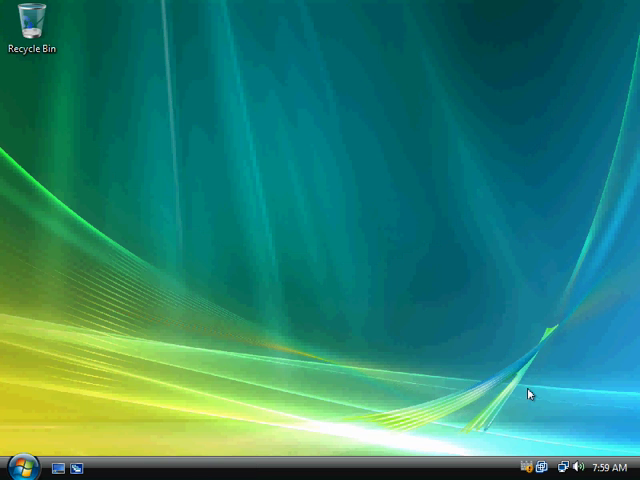
mouse_move(256, 464)
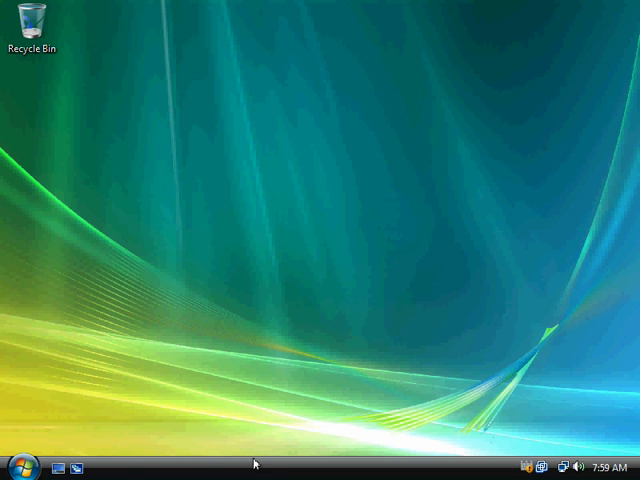
Step: Connect to the PIRATES Argh! VPN from Connect To with the administrator password, then dismiss the success message
click(16, 466)
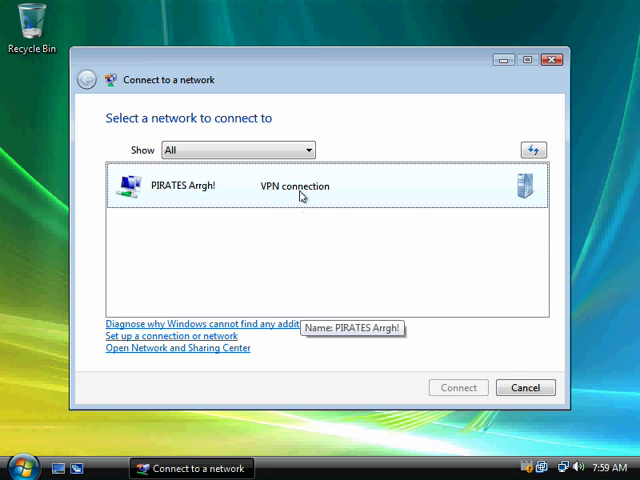
right_click(300, 190)
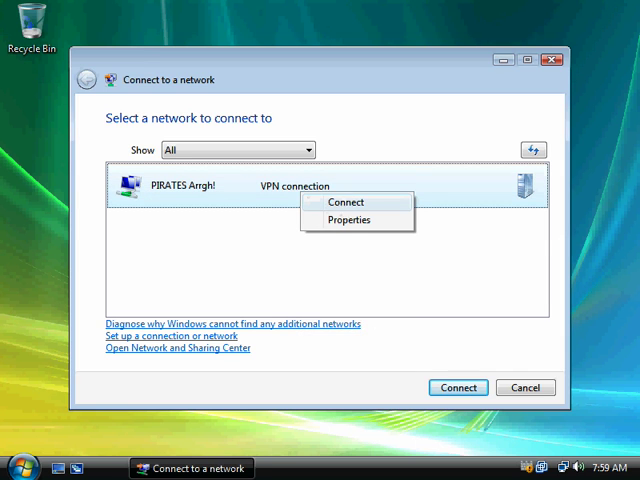
click(340, 200)
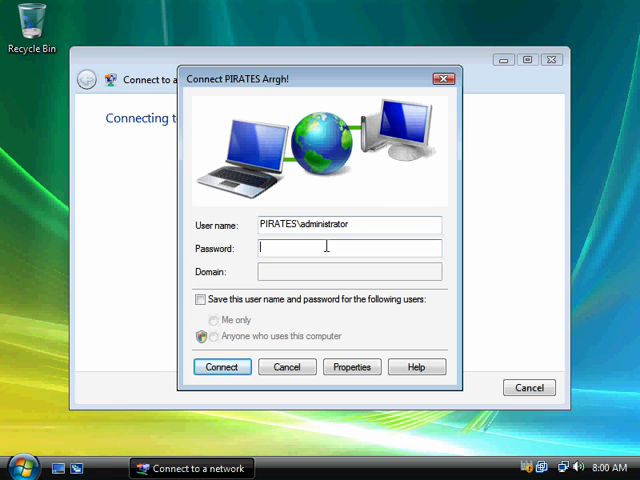
text(••)
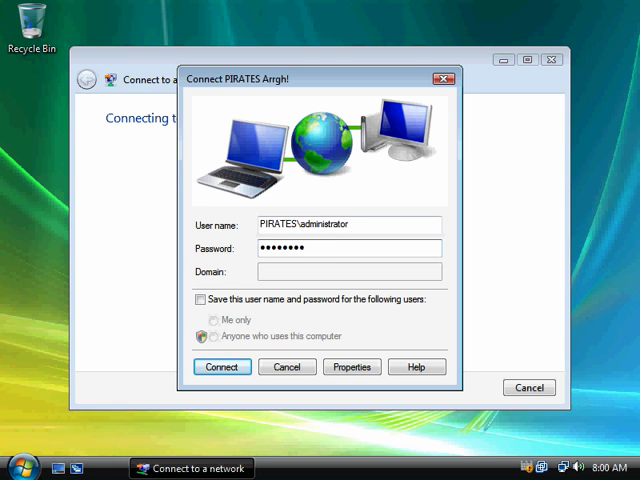
click(220, 366)
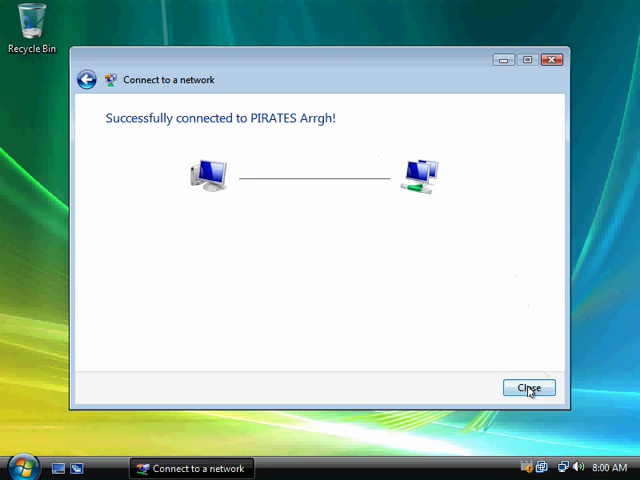
click(528, 388)
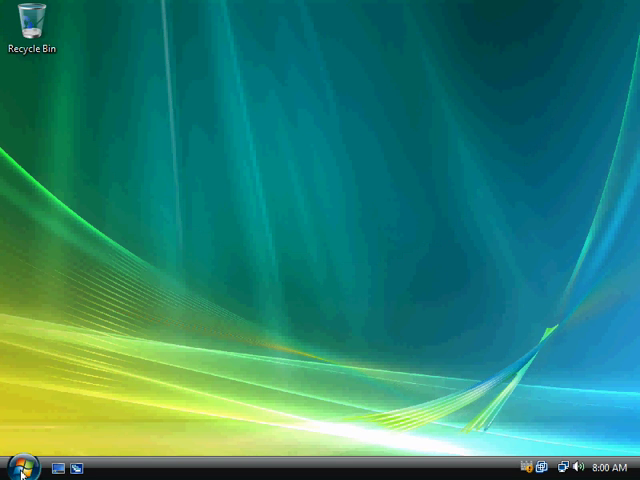
Step: Launch cmd from Start and ping sarah (192.168.100.100) successfully
click(20, 468)
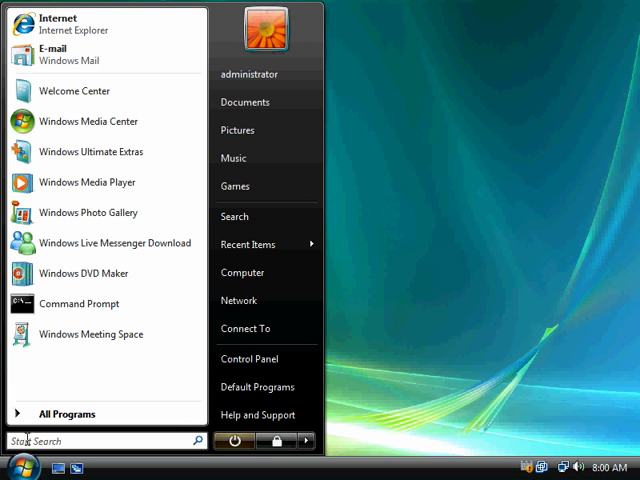
text(cmd)
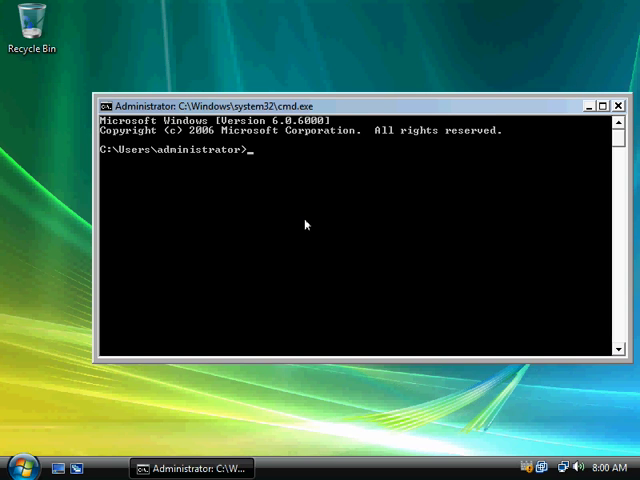
text(ping)
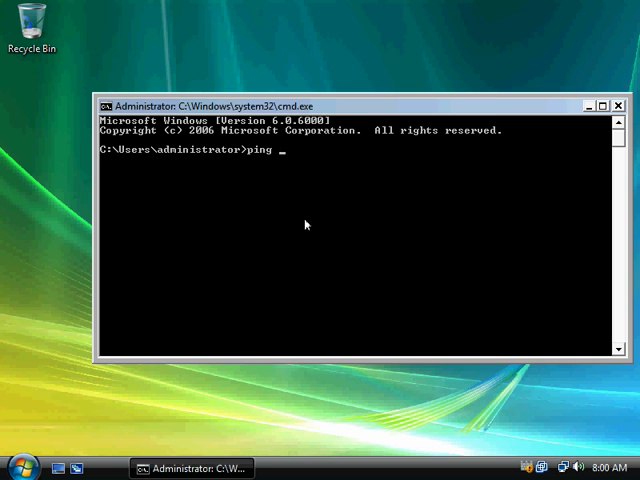
text(sarah)
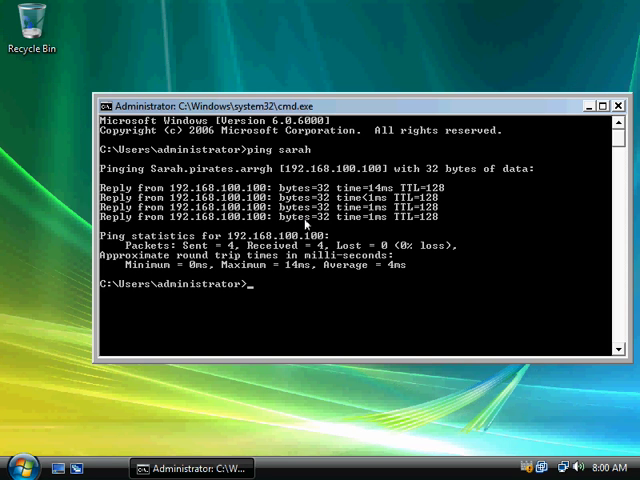
text(p)
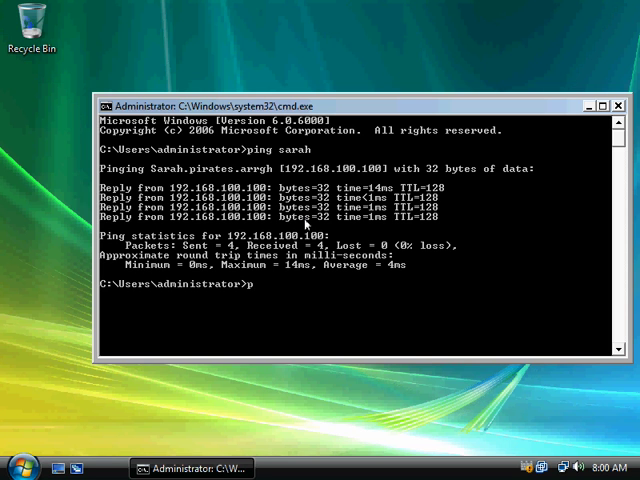
text(ing)
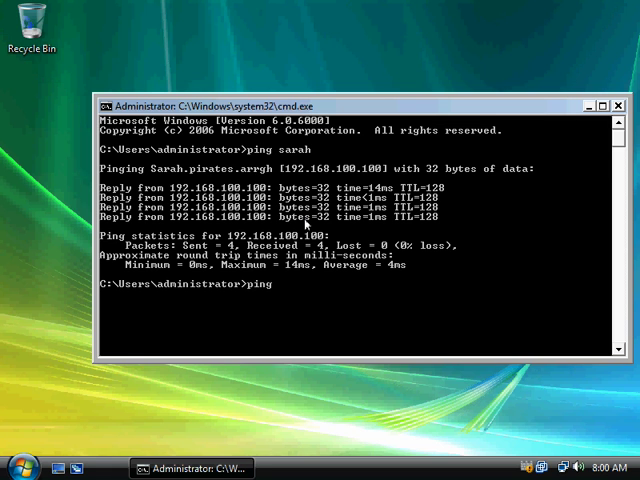
text(www)
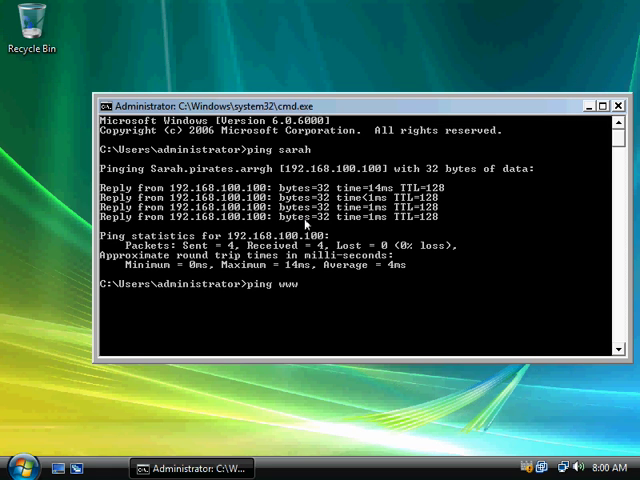
text(.yahoo.com)
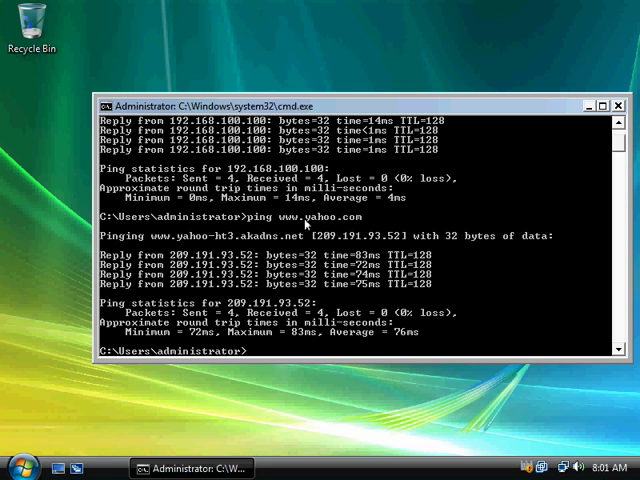
click(616, 104)
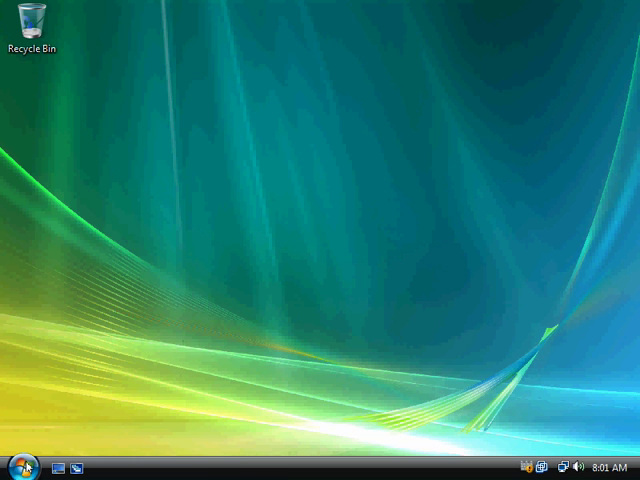
Step: Reach the Network Connections list via Network and Sharing Center to get at PIRATES Argh!'s properties
click(14, 468)
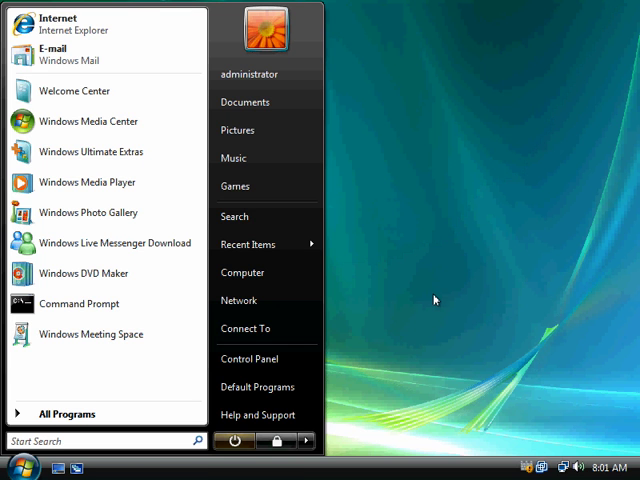
right_click(240, 300)
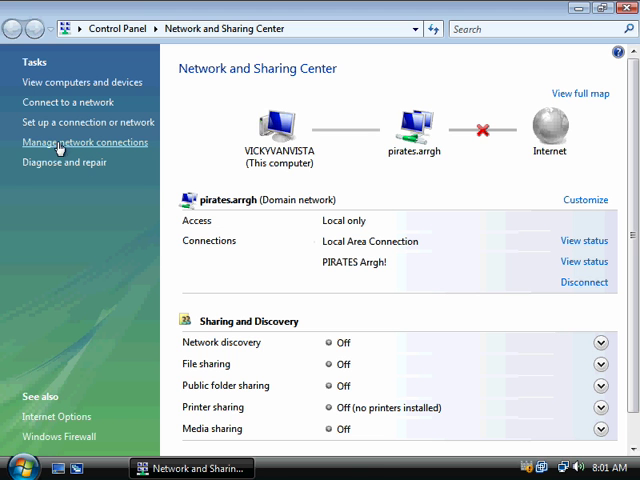
click(84, 142)
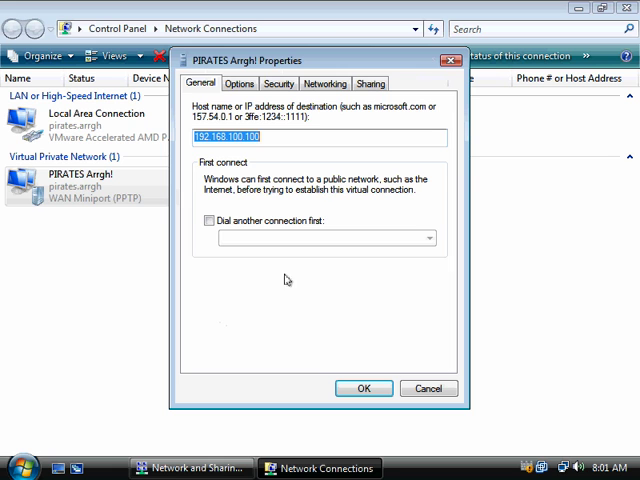
Step: Review the PIRATES Argh! Options and Security tabs, then show its Networking settings (VPN type Automatic, IPv4/IPv6, sharing)
click(240, 84)
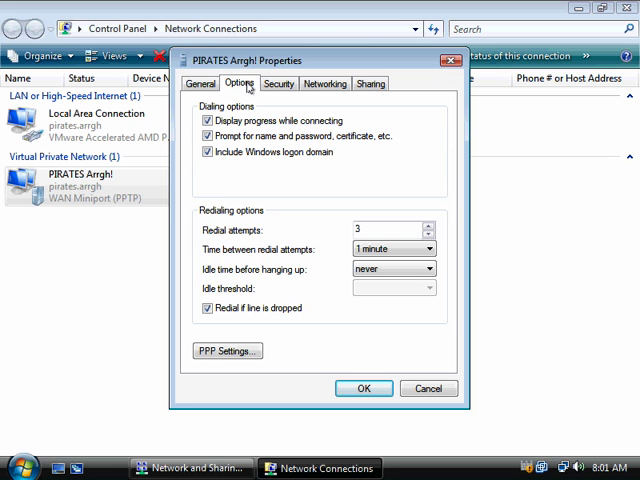
click(226, 352)
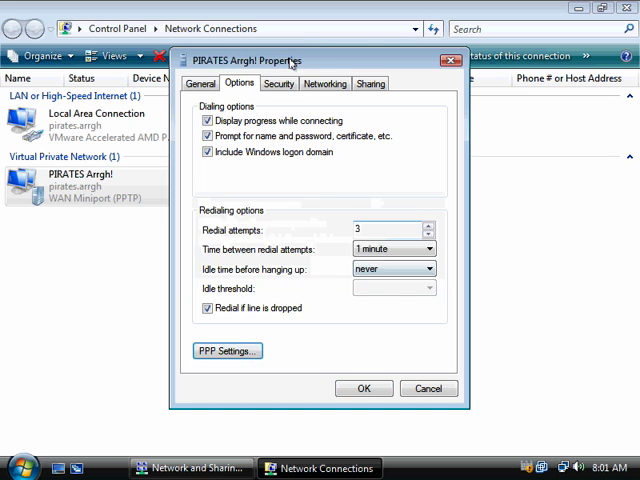
click(280, 84)
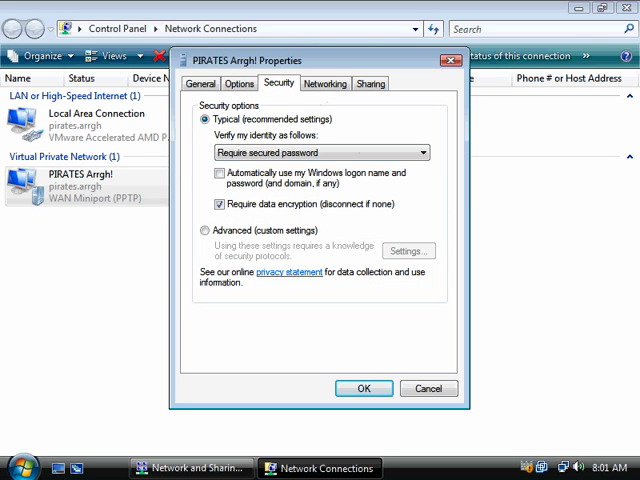
click(414, 152)
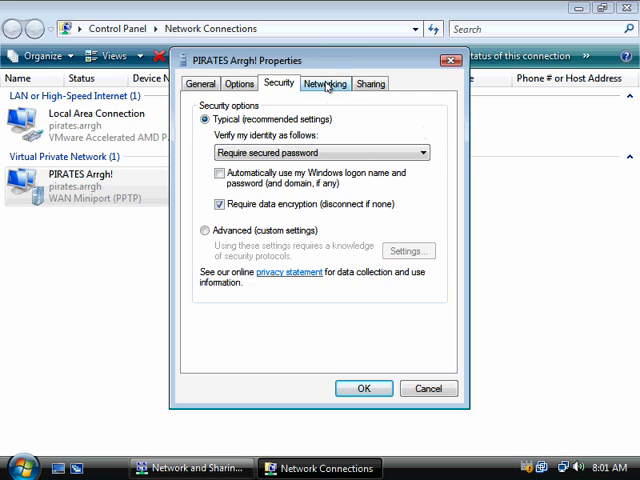
click(324, 84)
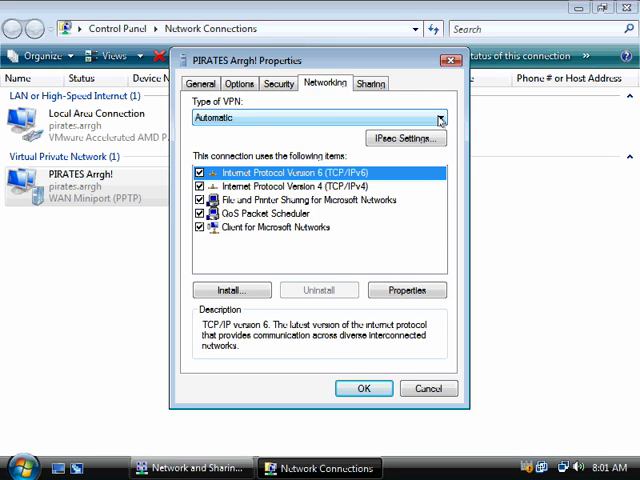
Step: Look over the VPN type list, IPsec settings and Sharing tab, then close the properties leaving VPN type Automatic
click(436, 116)
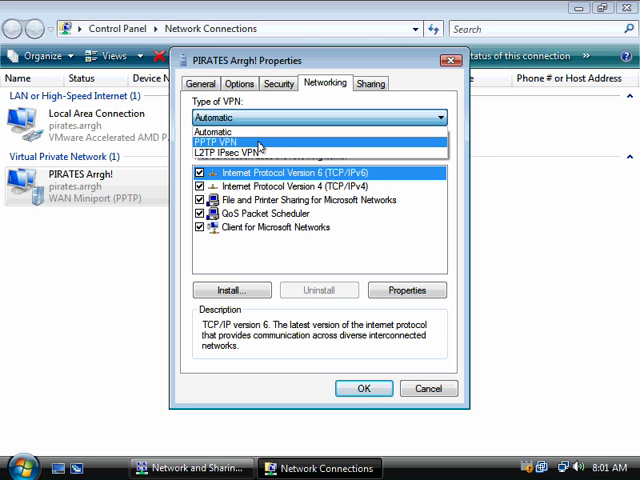
mouse_move(258, 156)
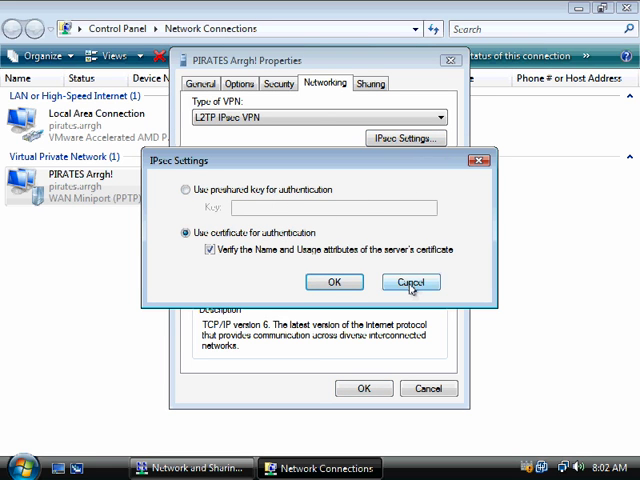
click(410, 280)
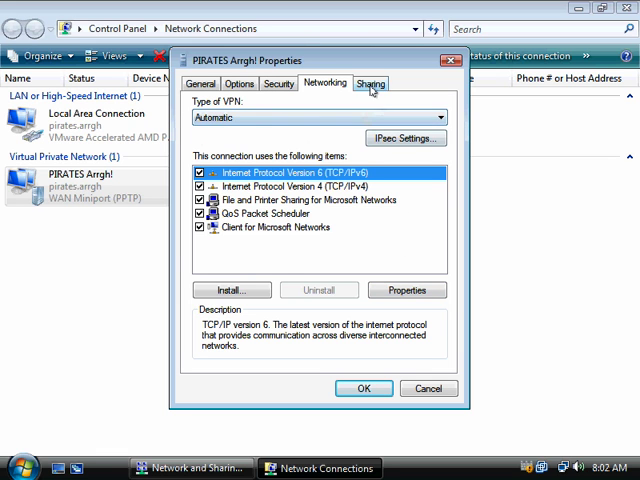
click(370, 84)
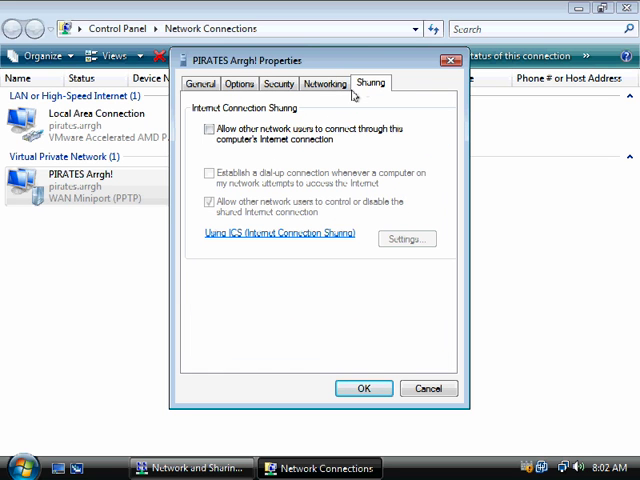
click(324, 84)
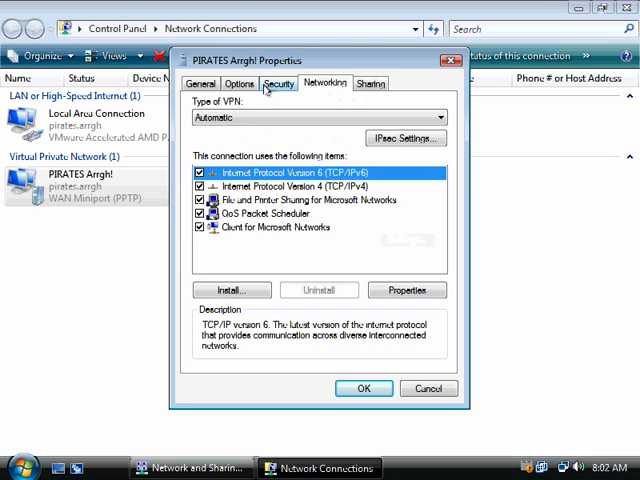
click(240, 84)
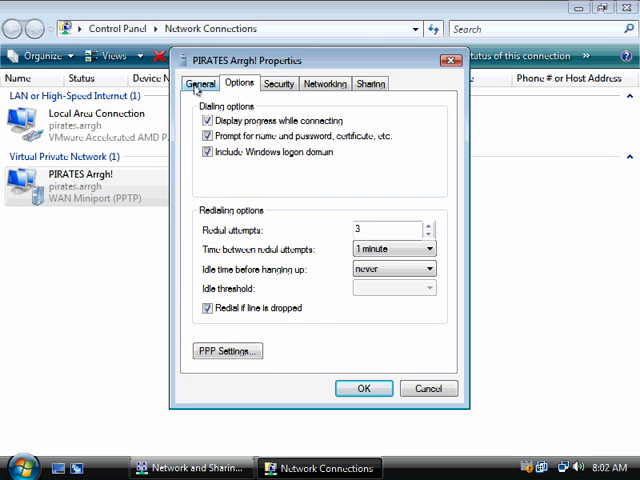
click(200, 84)
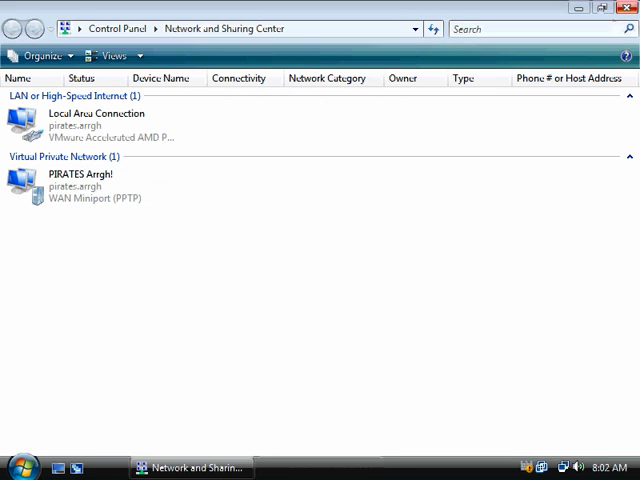
Step: Close the Network Connections window, leaving the Vista desktop with the VPN still connected
click(628, 12)
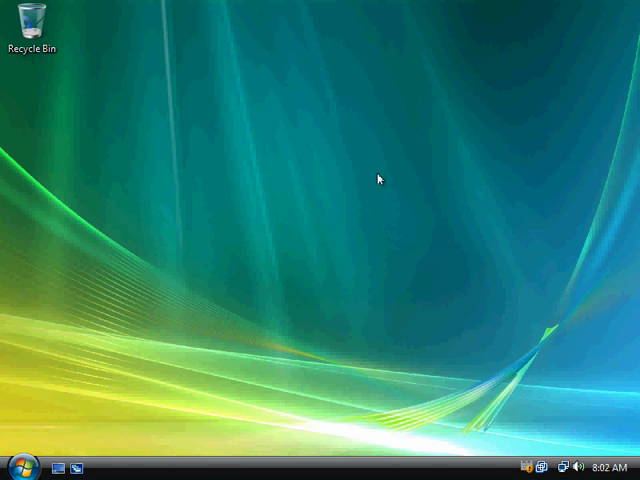
mouse_move(56, 436)
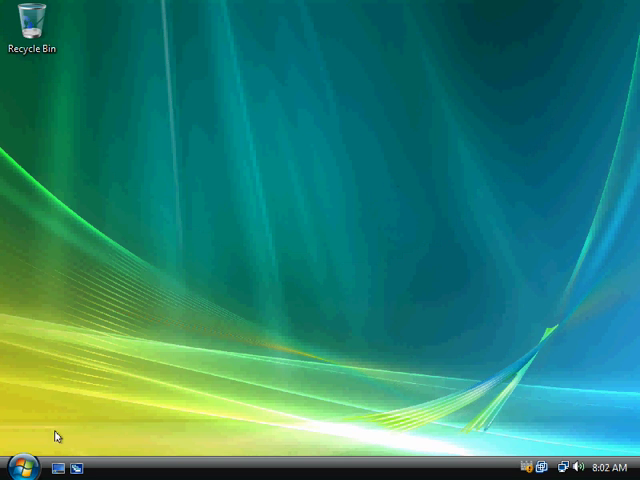
mouse_move(240, 254)
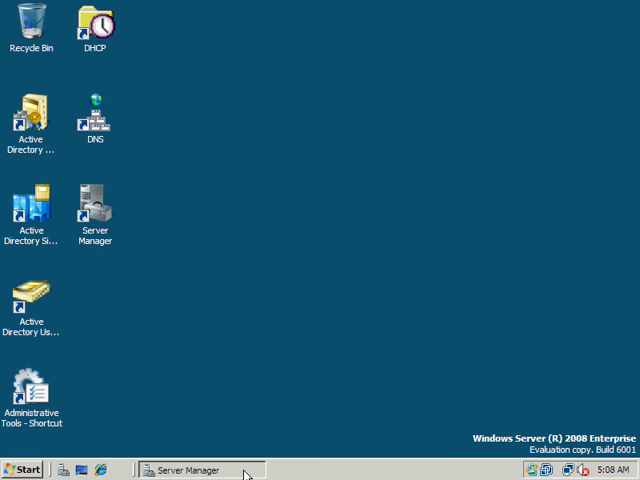
Step: Review the active WAN Miniport (PPTP) port's status with client IP 192.168.80.201, then return to the Ports list
click(190, 470)
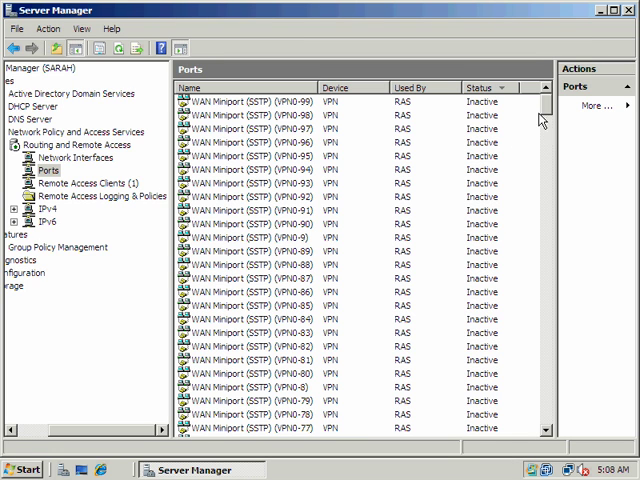
mouse_move(372, 162)
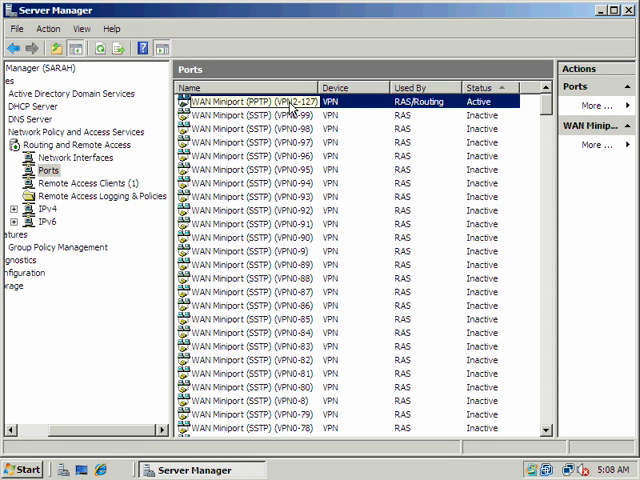
double_click(250, 102)
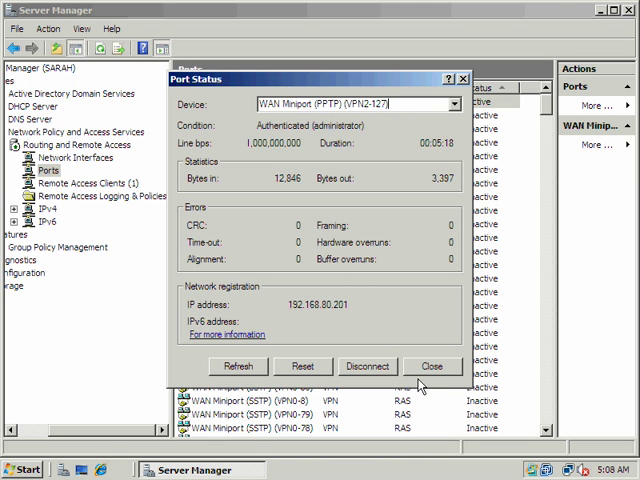
click(432, 364)
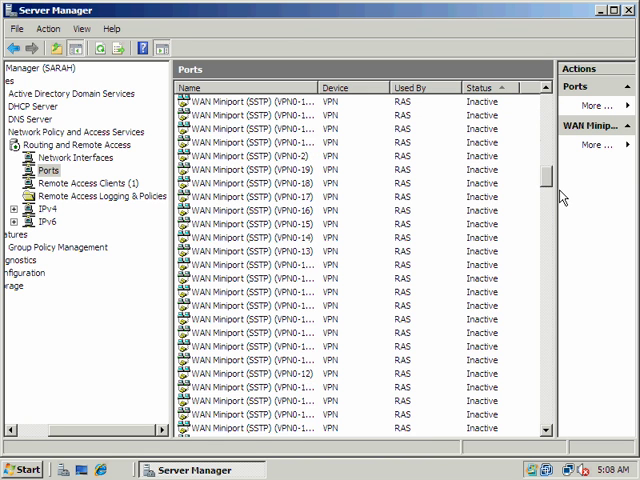
scroll(down, 3)
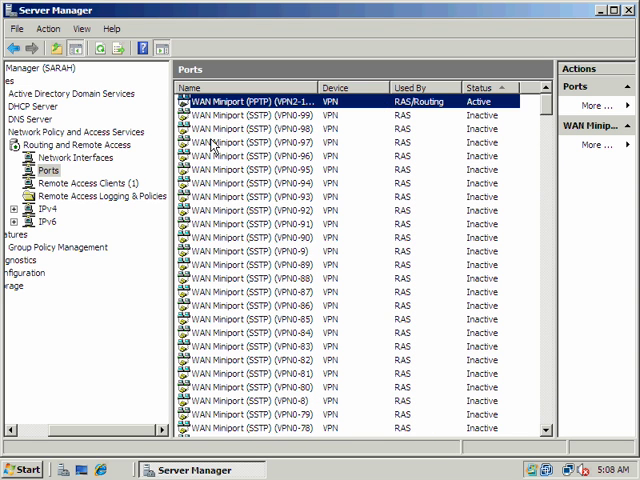
Step: Review the connection status of the single connected client PIRATES\administrator under Remote Access Clients
click(80, 184)
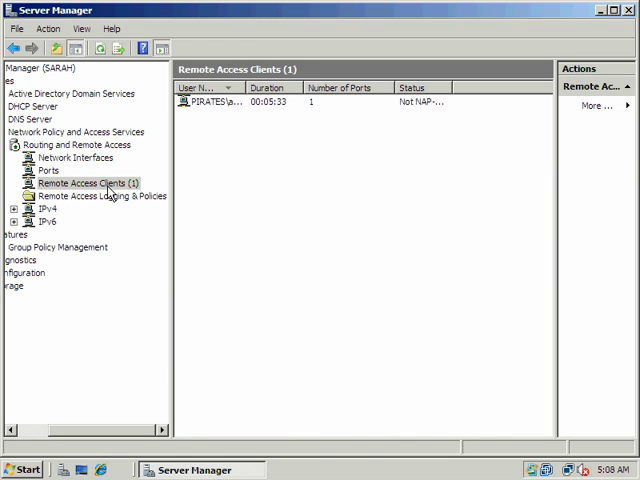
click(84, 184)
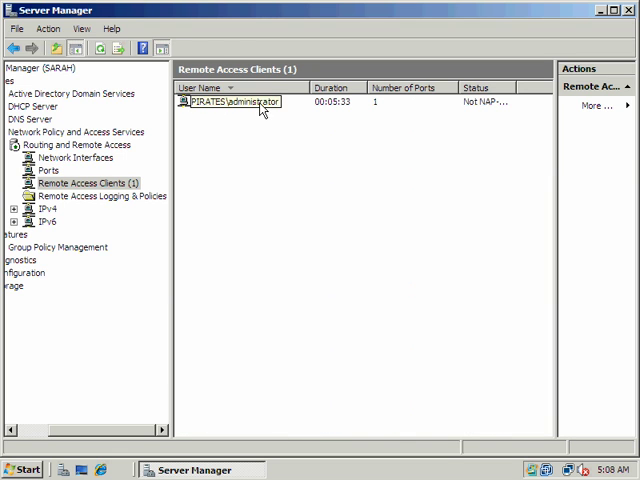
click(244, 102)
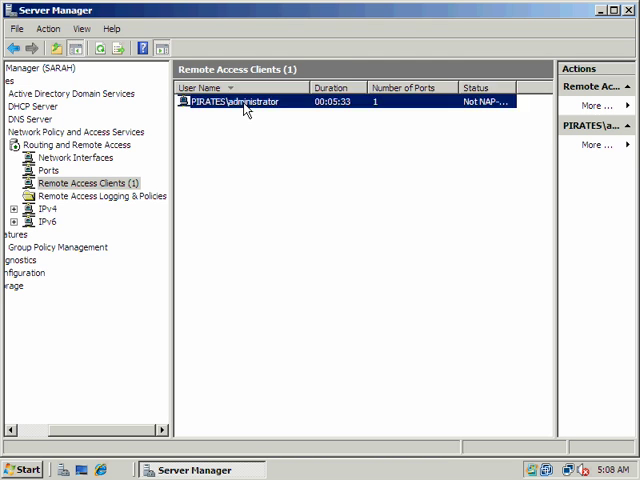
double_click(244, 102)
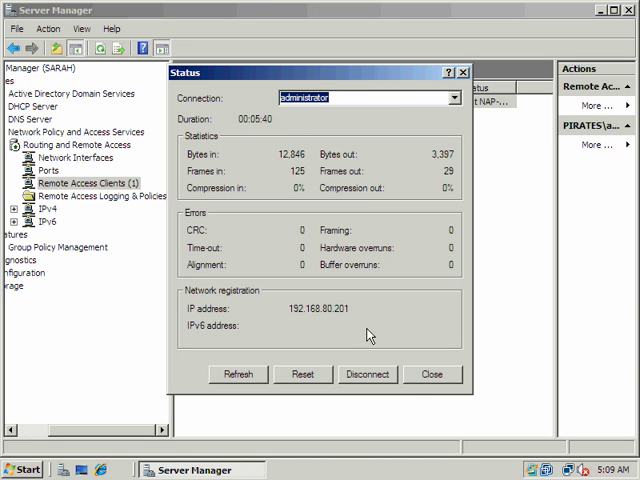
mouse_move(384, 378)
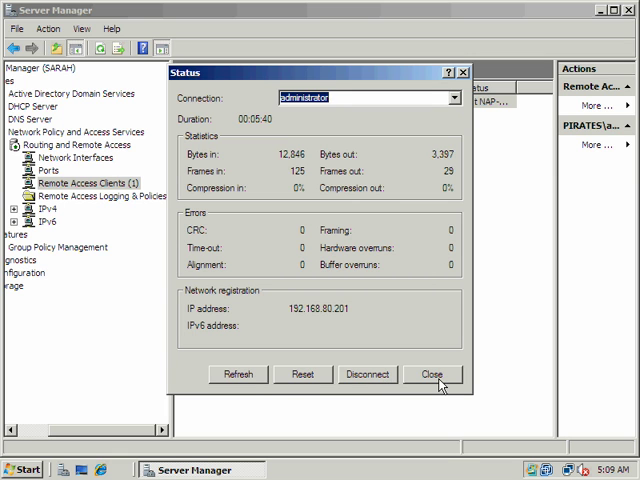
click(432, 374)
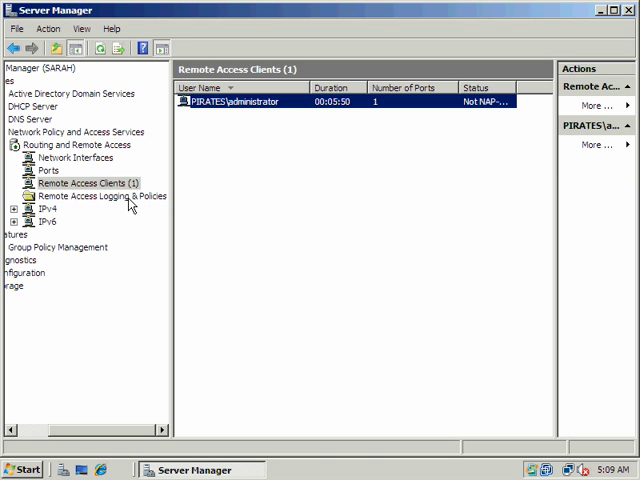
Step: Glance at Remote Access Logging & Policies and return to the Remote Access Clients list
click(100, 196)
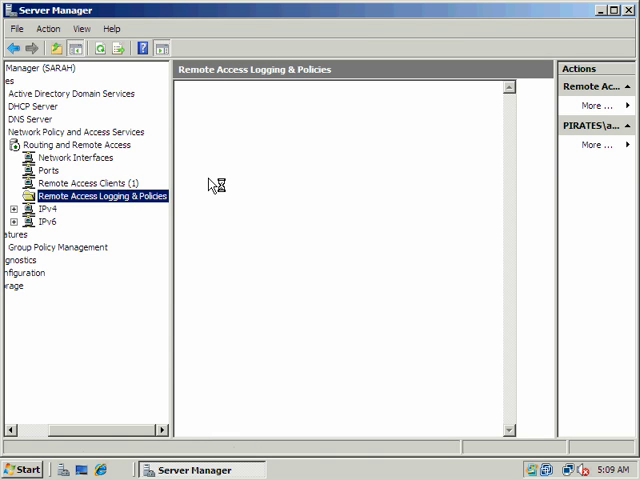
click(84, 184)
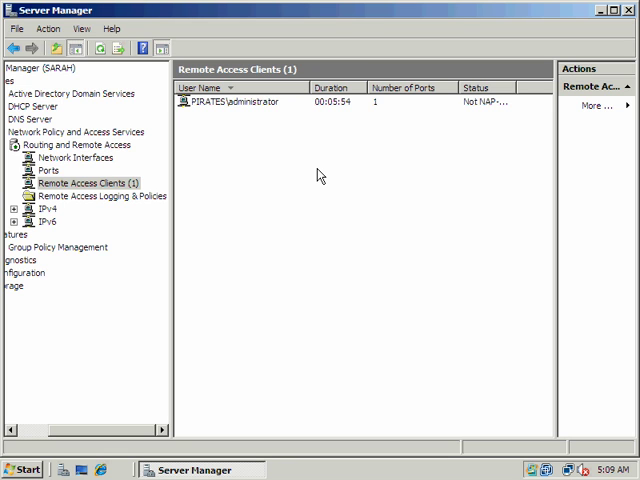
mouse_move(622, 18)
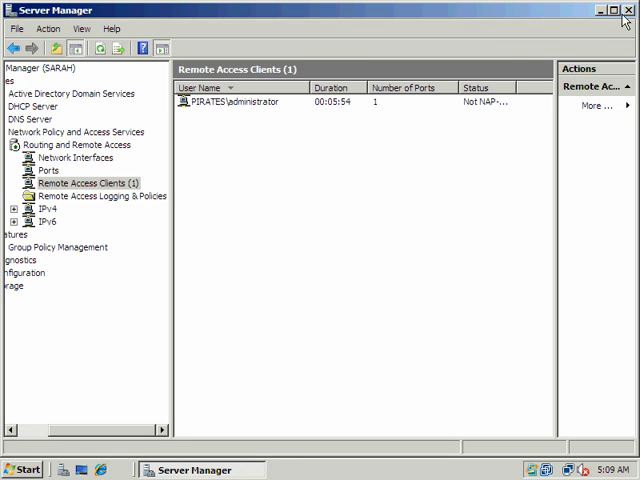